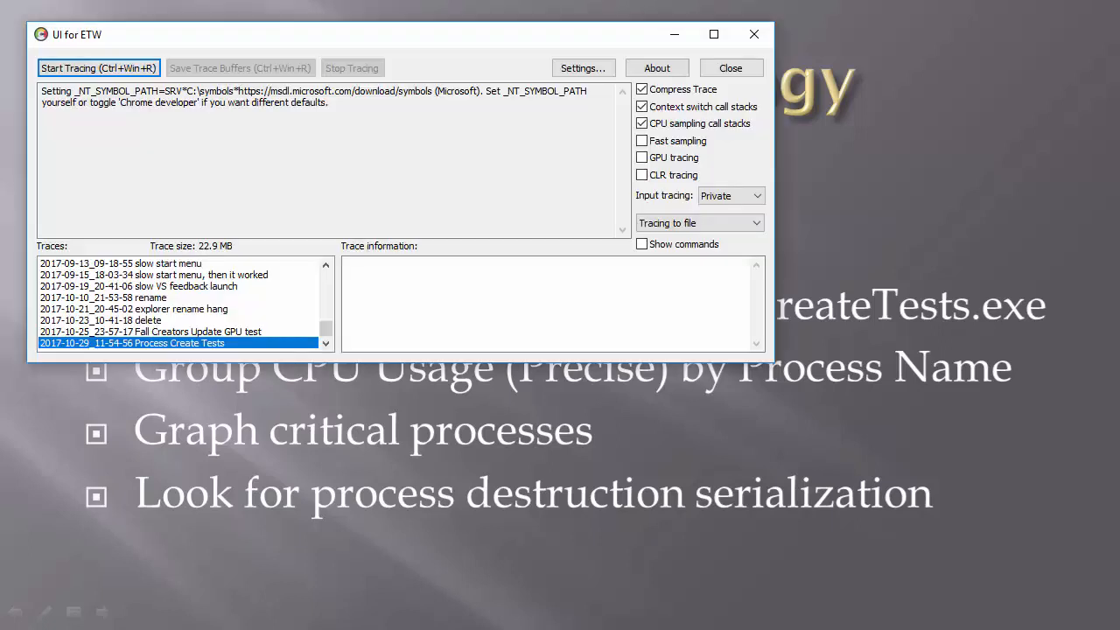
mouse_move(696, 130)
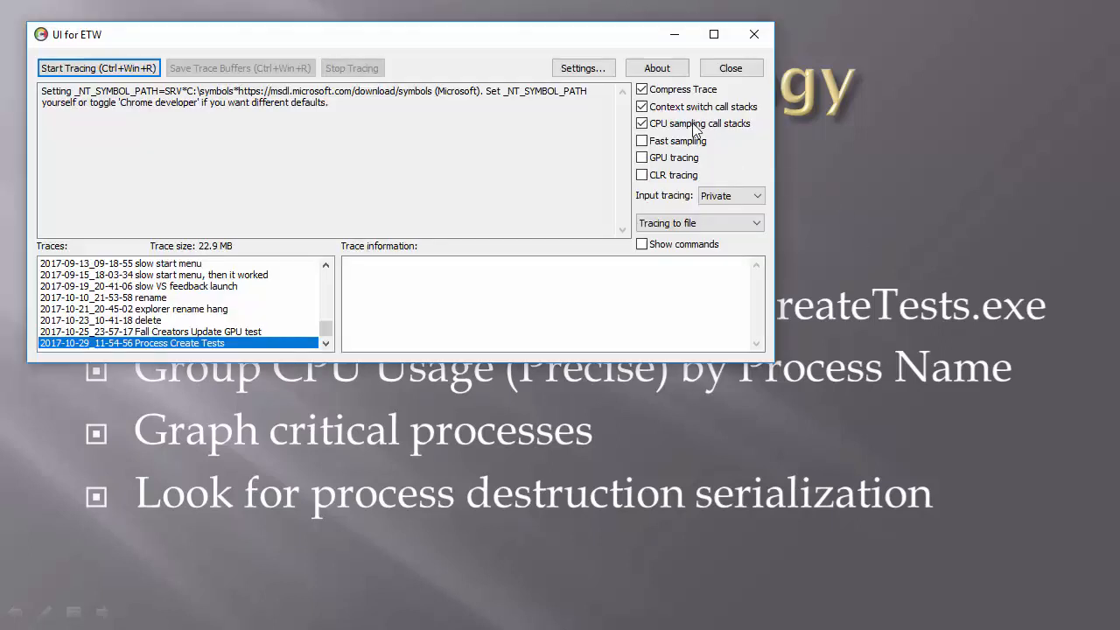
Turn off CPU sampling call stacks, leaving compressed tracing and context switch stacks on
left_click(642, 123)
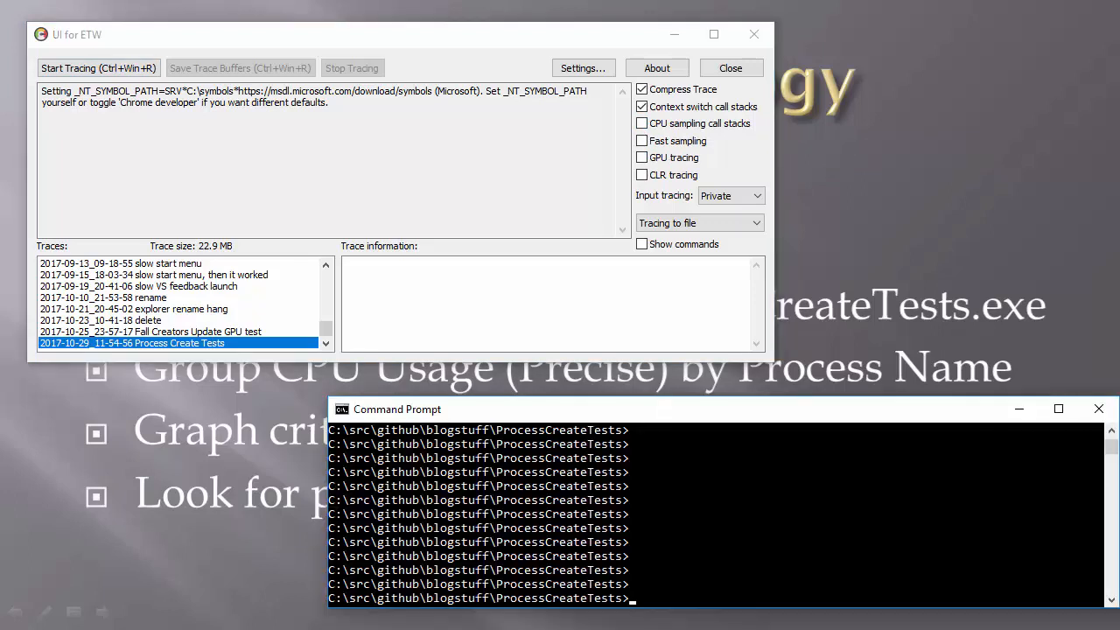
Run ProcessCreatetests.exe under a UIforETW trace and save the trace buffers to disk
type("ProcessCreatetests.exe")
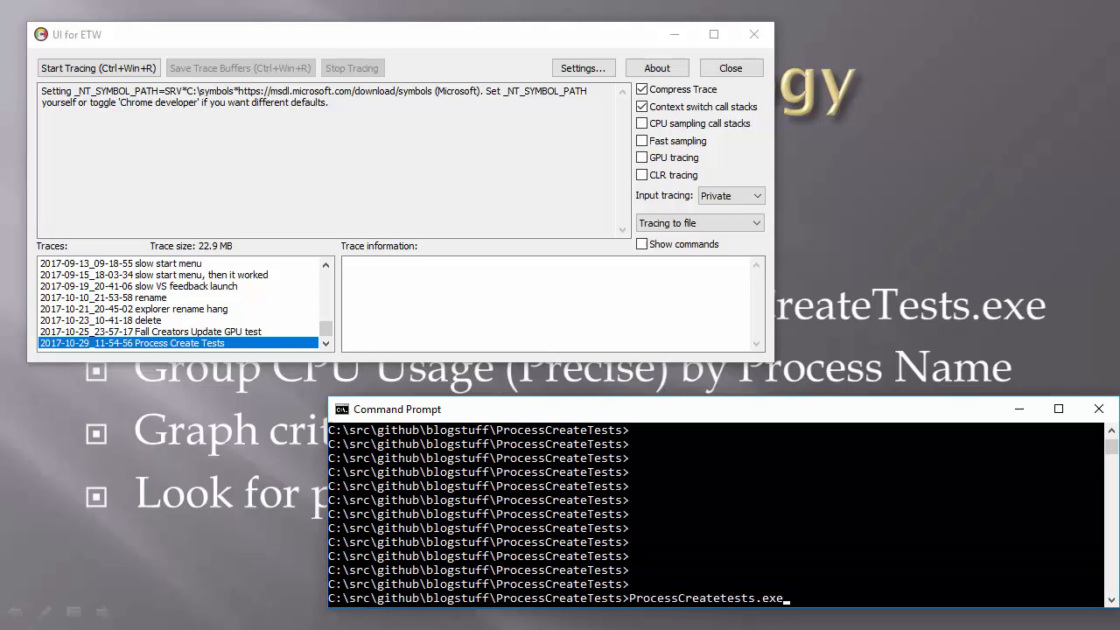
left_click(98, 67)
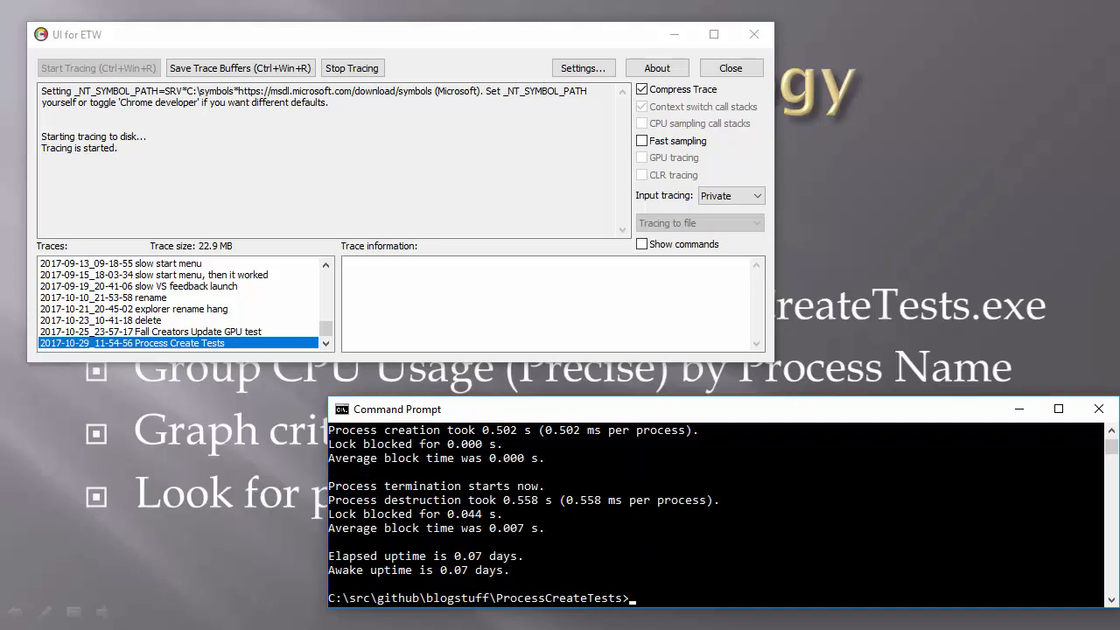
left_click(239, 67)
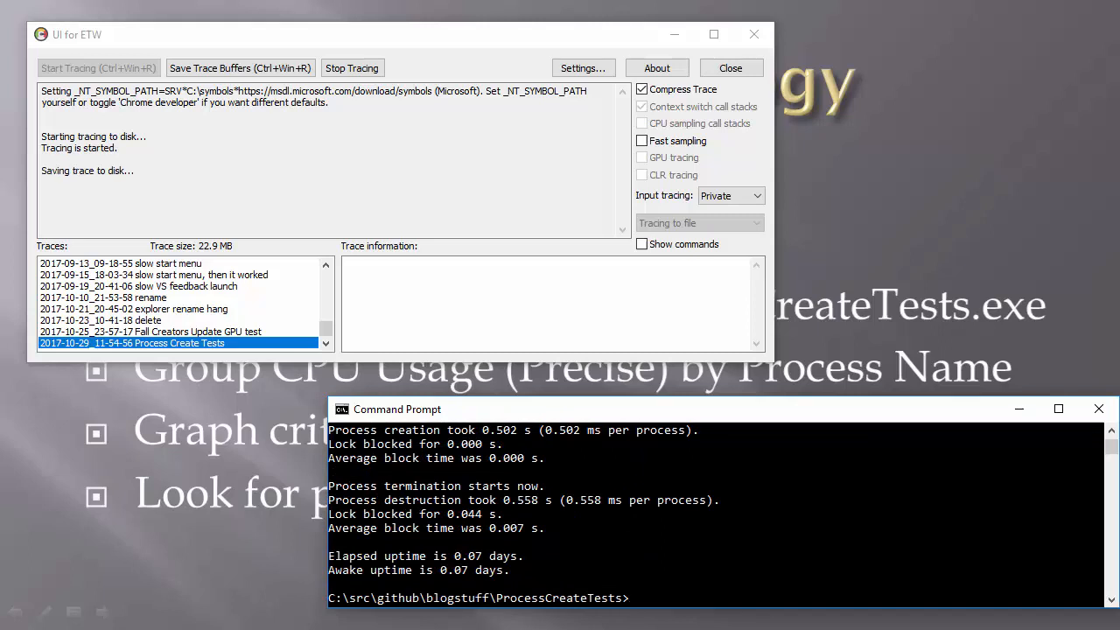
left_click(352, 66)
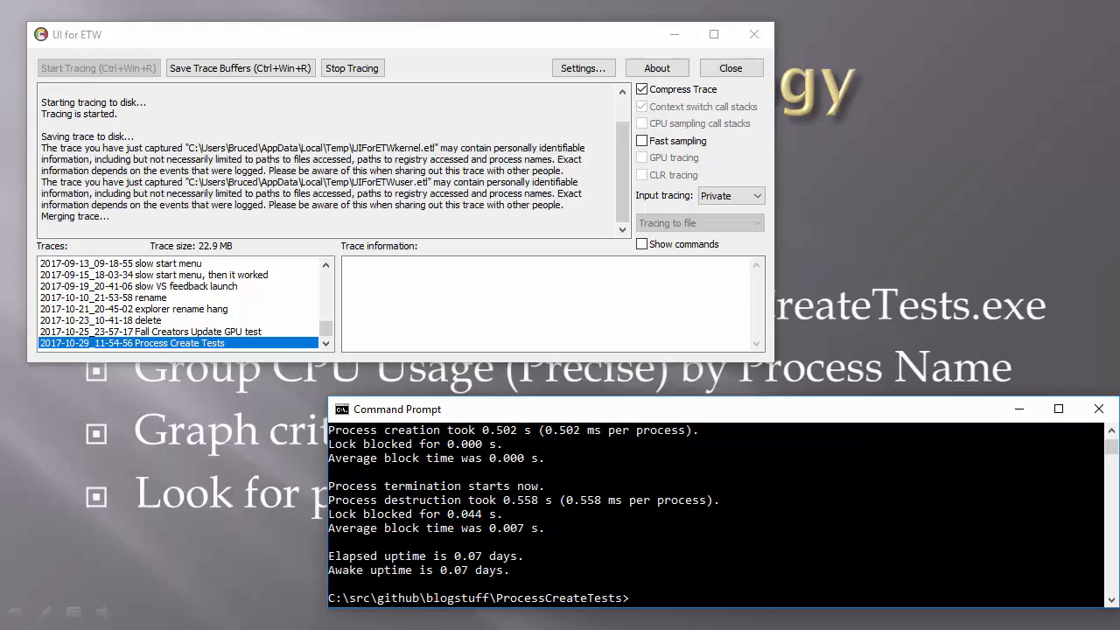
left_click(351, 67)
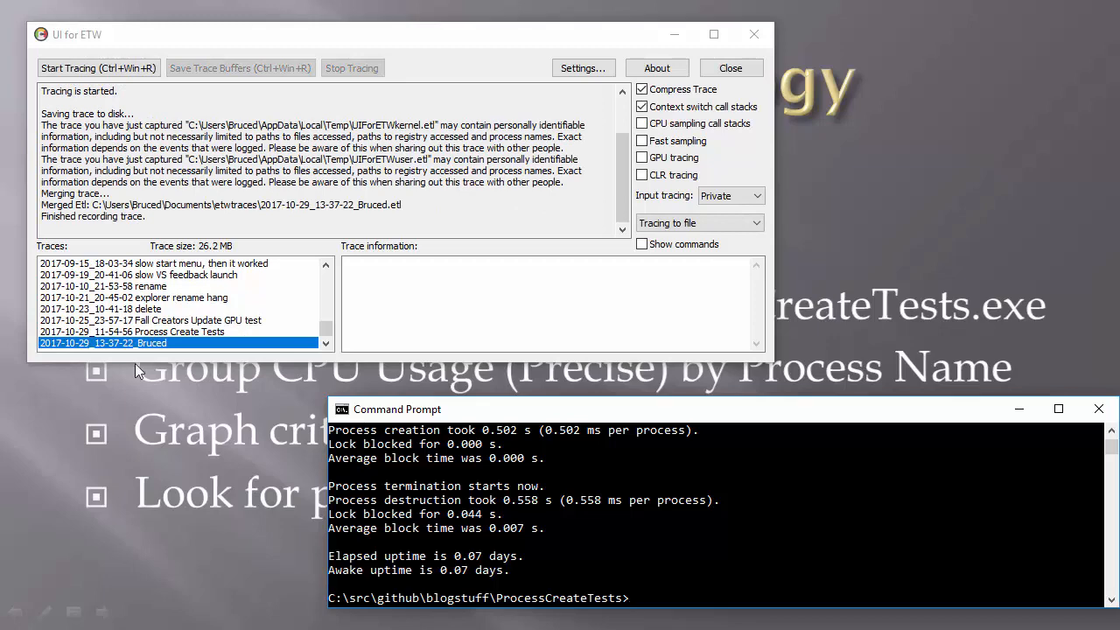
Rename the newest trace to '2017-10-29_13-37-22 process create tests'
right_click(103, 343)
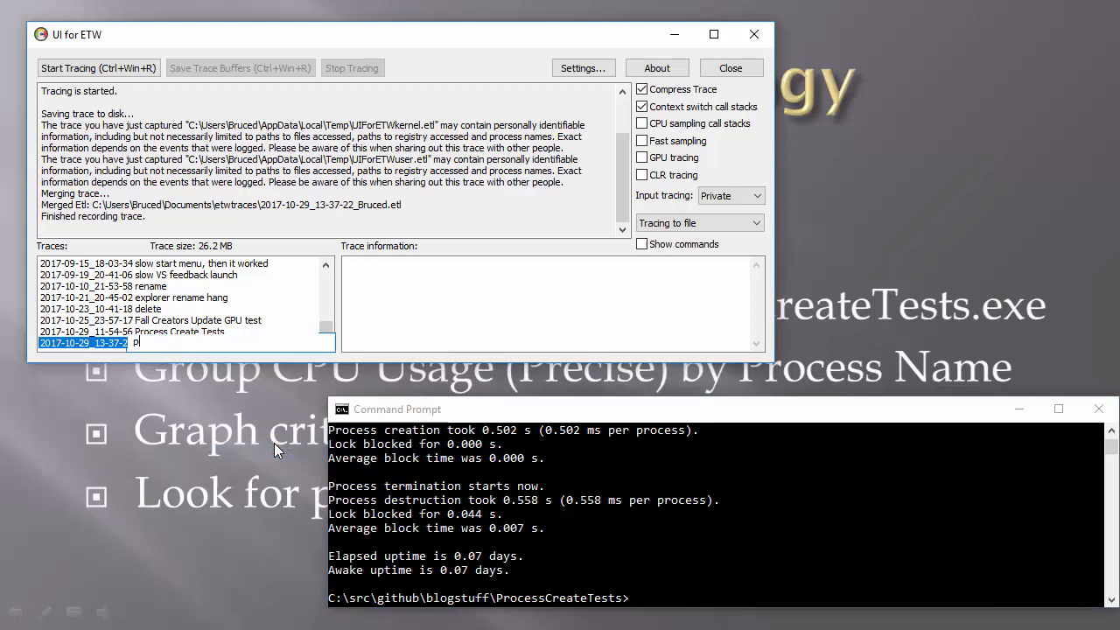
type("rocess create tests")
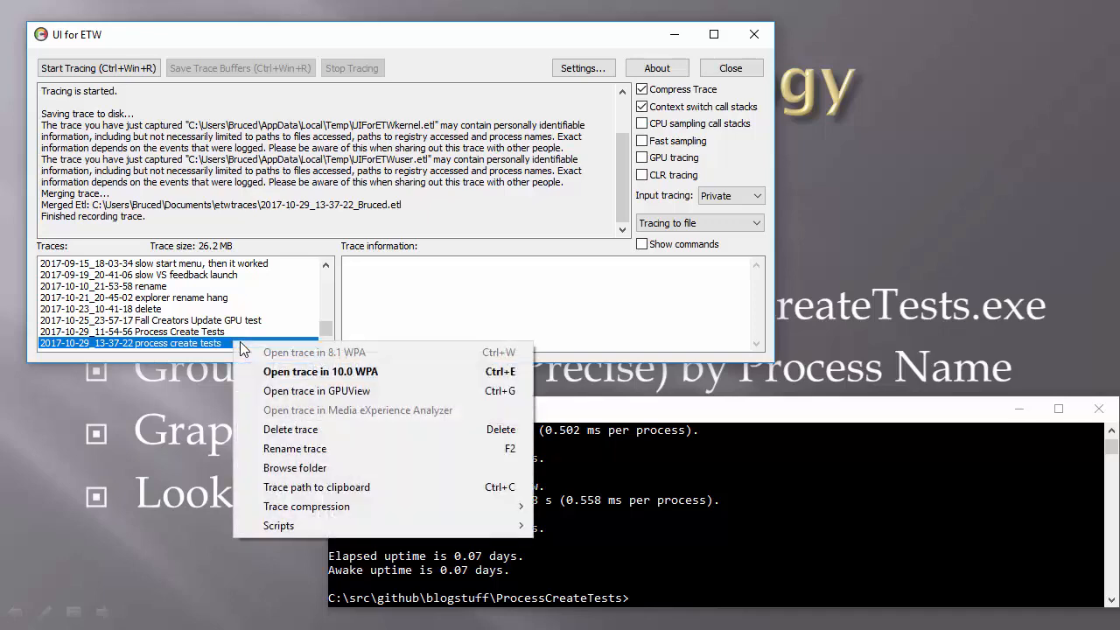
mouse_move(320, 371)
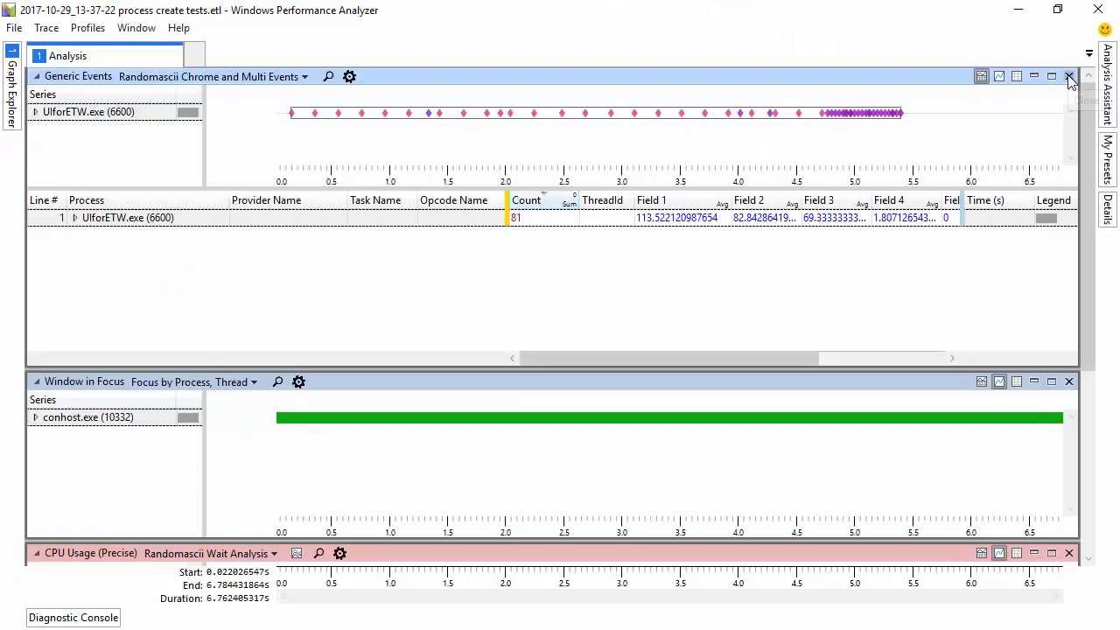
Close the Generic Events and Window in Focus graphs, keeping CPU Usage (Precise)
left_click(1067, 77)
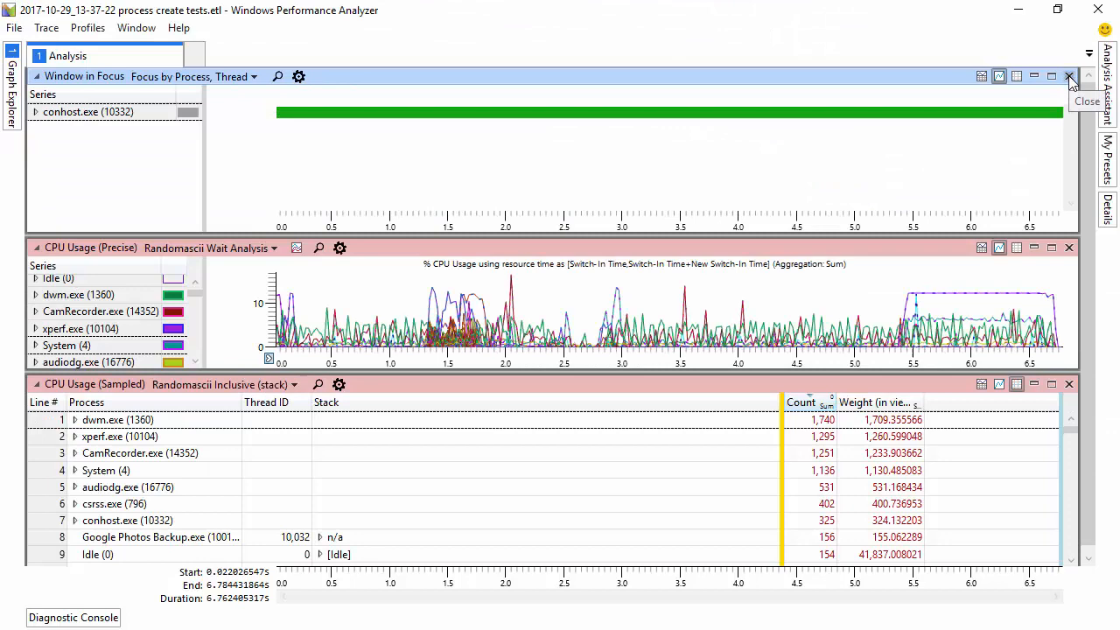
left_click(1068, 77)
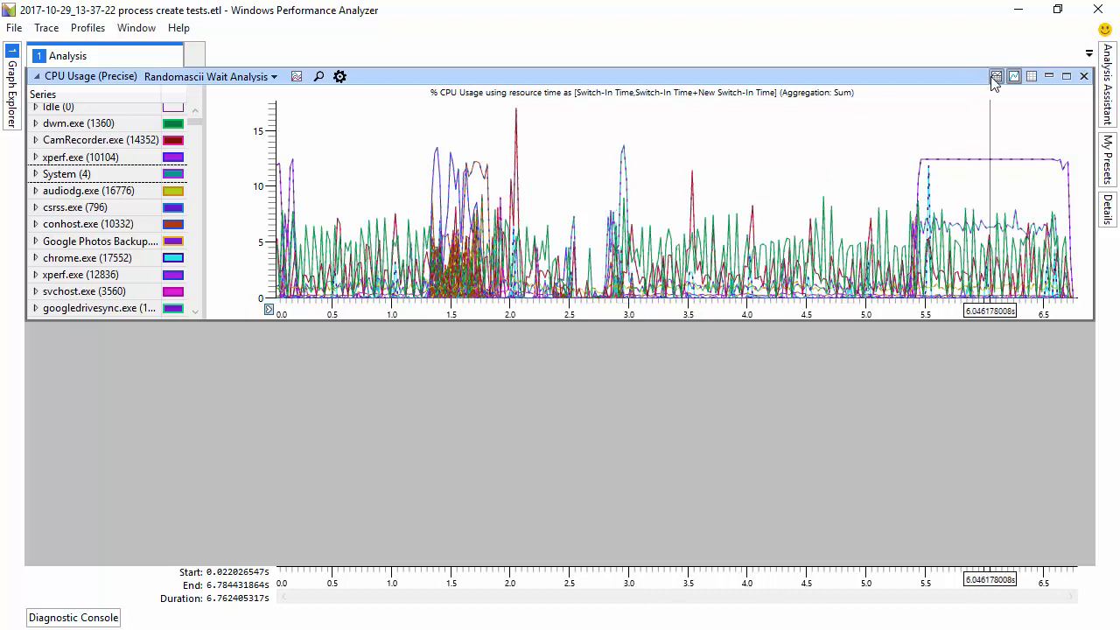
Show the CPU Usage (Precise) table and group it by the New Process Name column
left_click(996, 77)
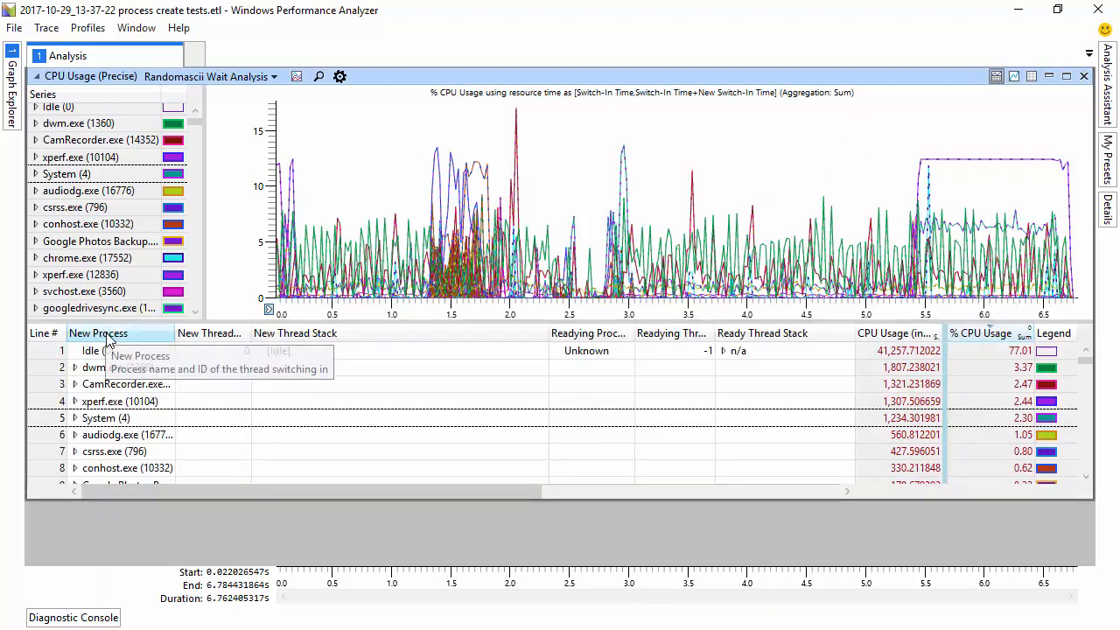
right_click(98, 332)
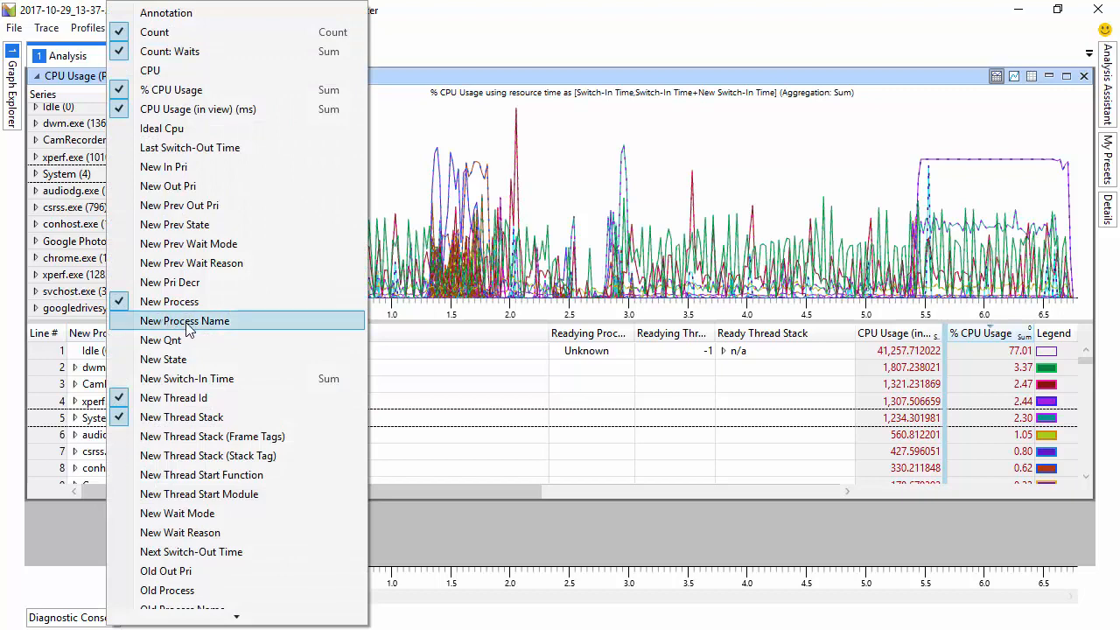
left_click(185, 320)
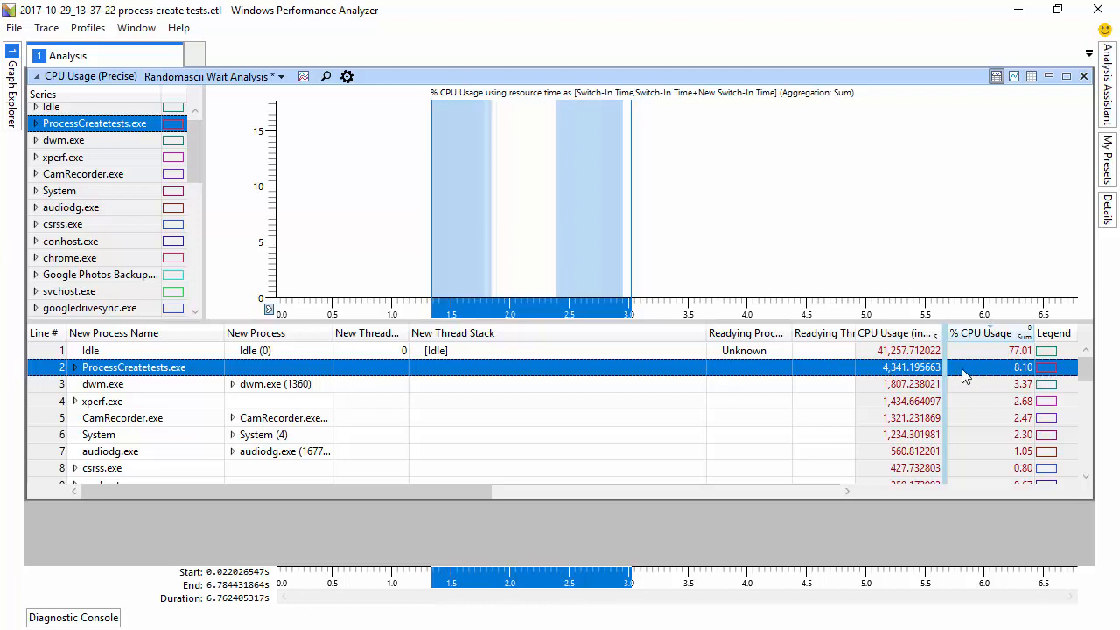
mouse_move(901, 378)
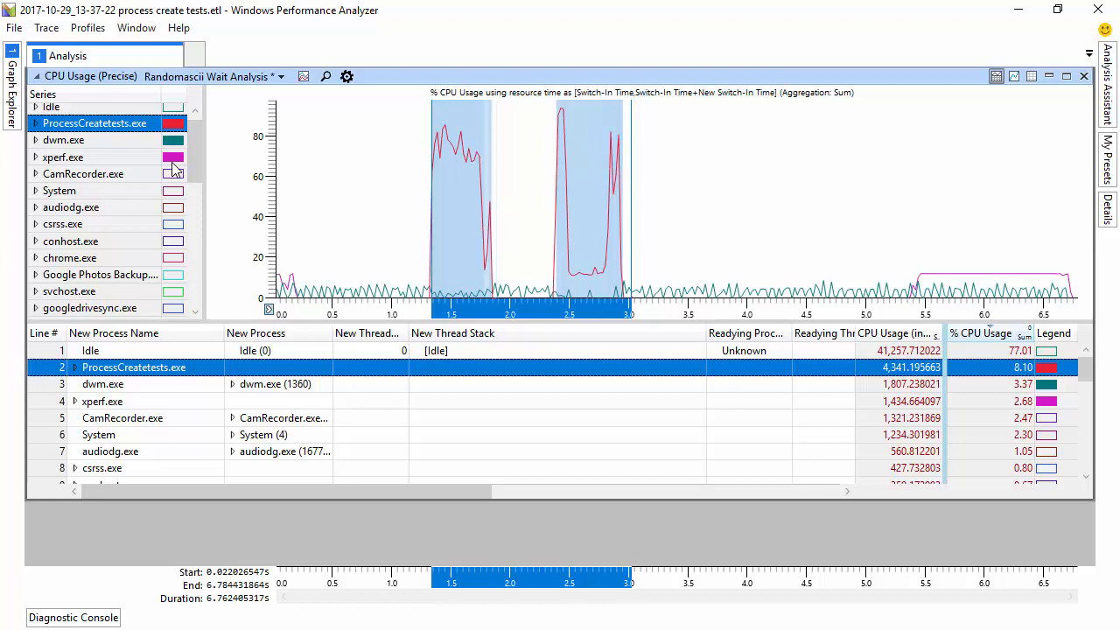
Enable all process series, draw them as stacked areas and highlight ProcessCreatetests.exe
right_click(94, 122)
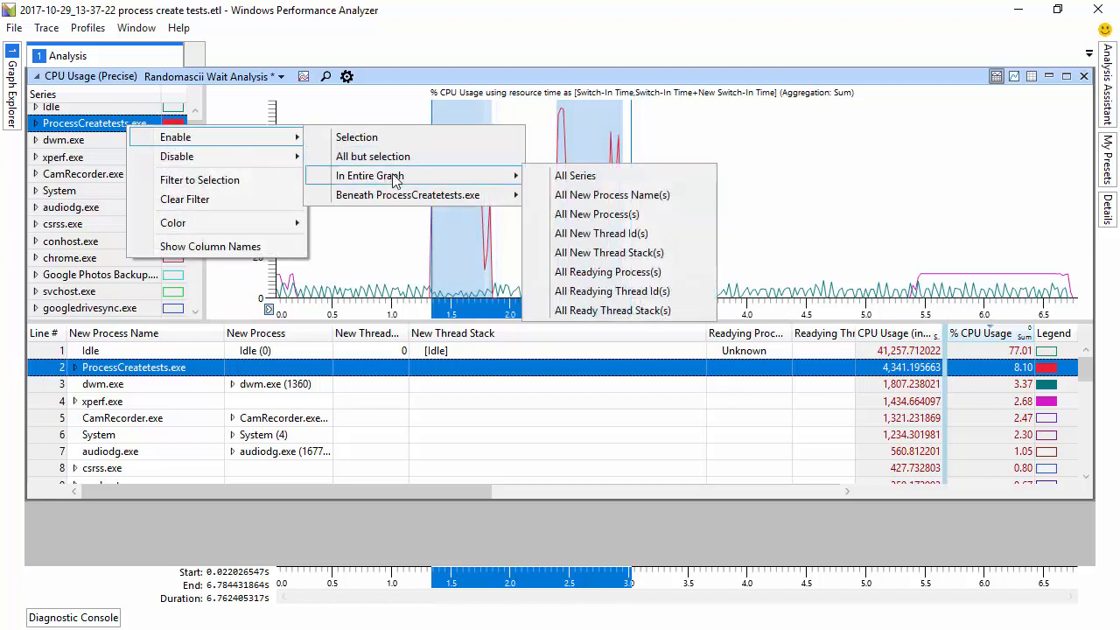
mouse_move(612, 194)
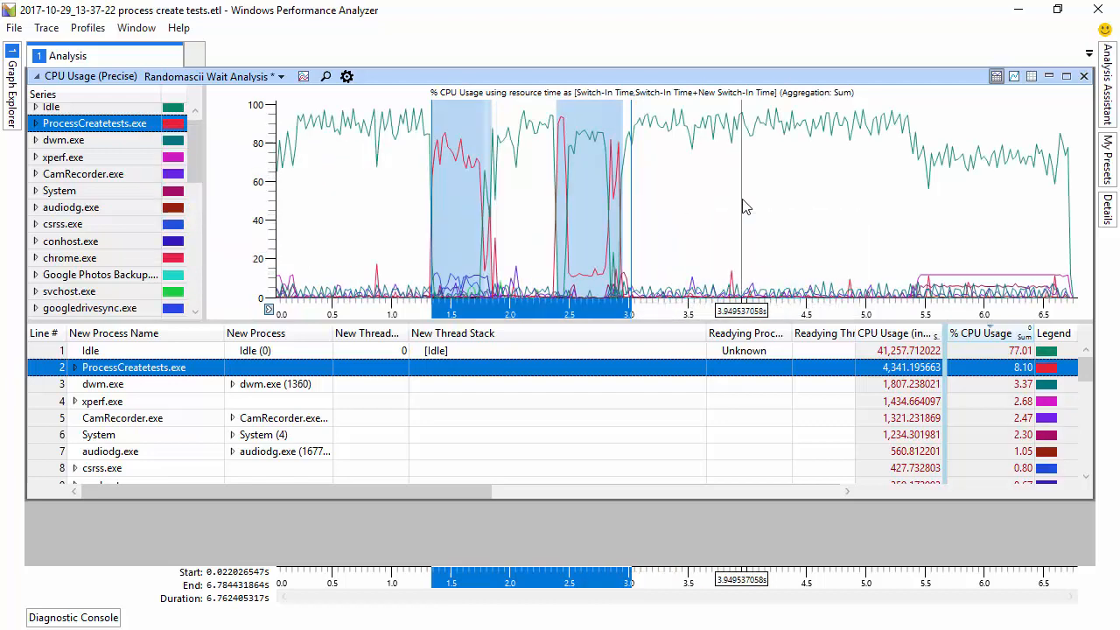
left_click(739, 206)
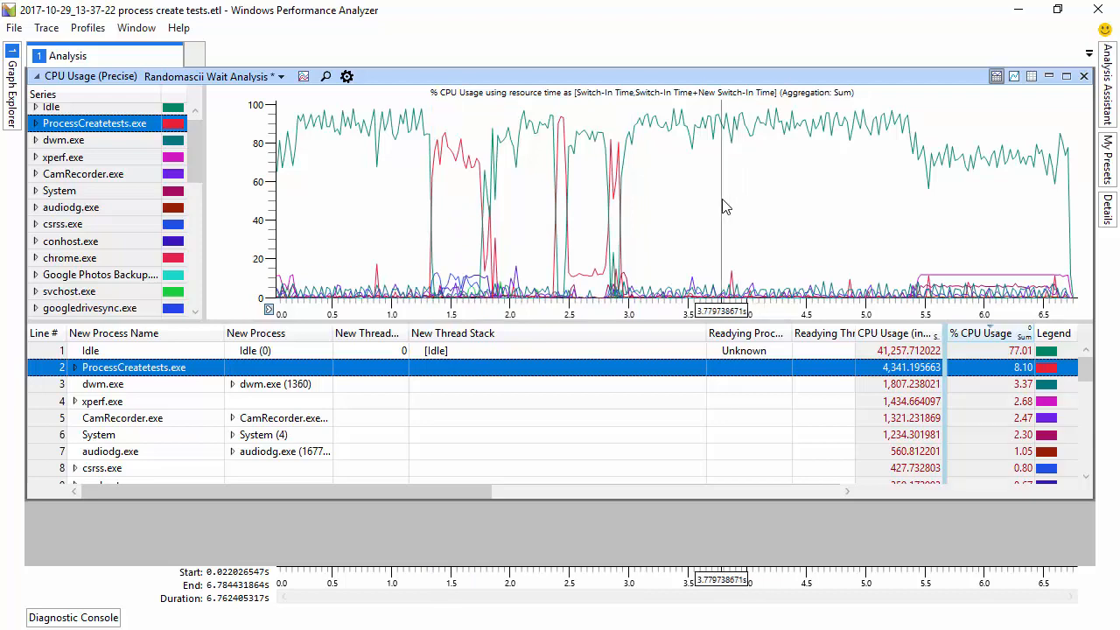
left_click(305, 77)
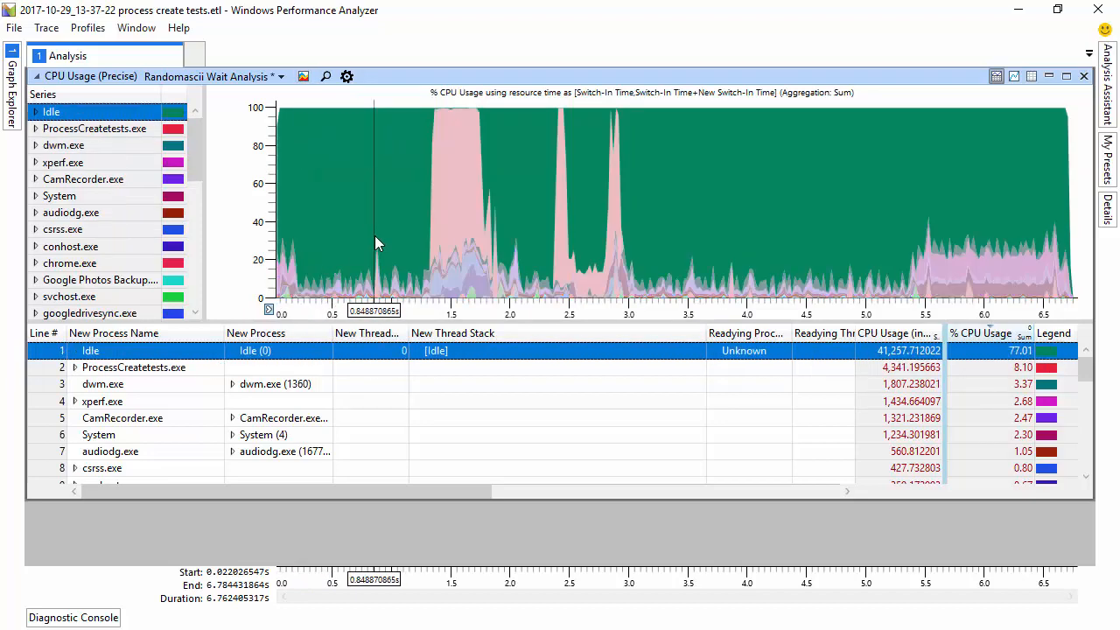
mouse_move(377, 243)
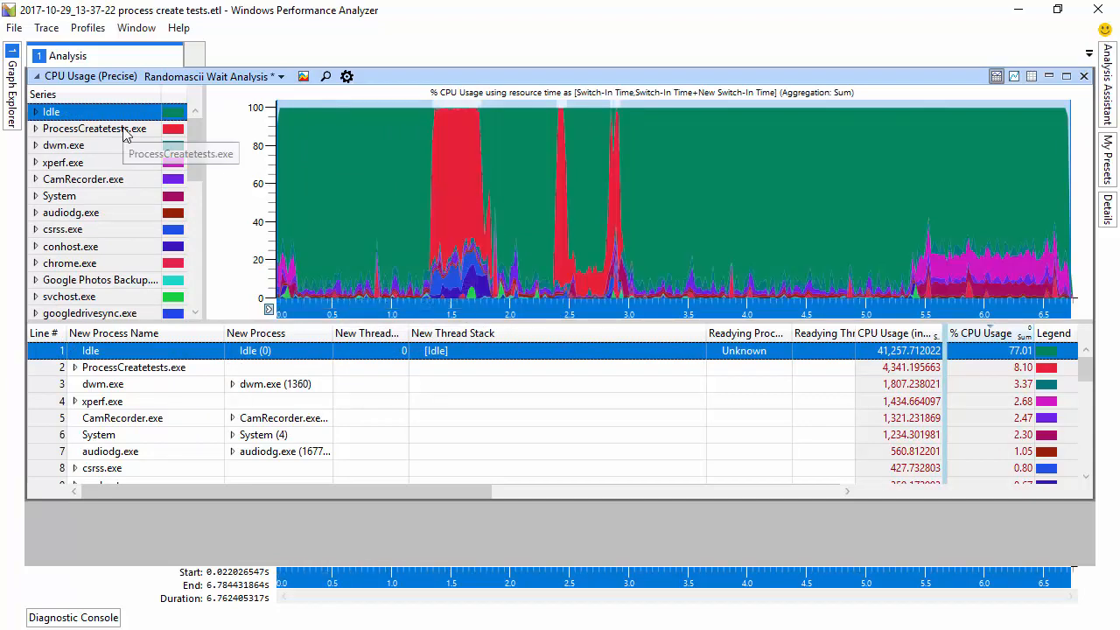
left_click(95, 130)
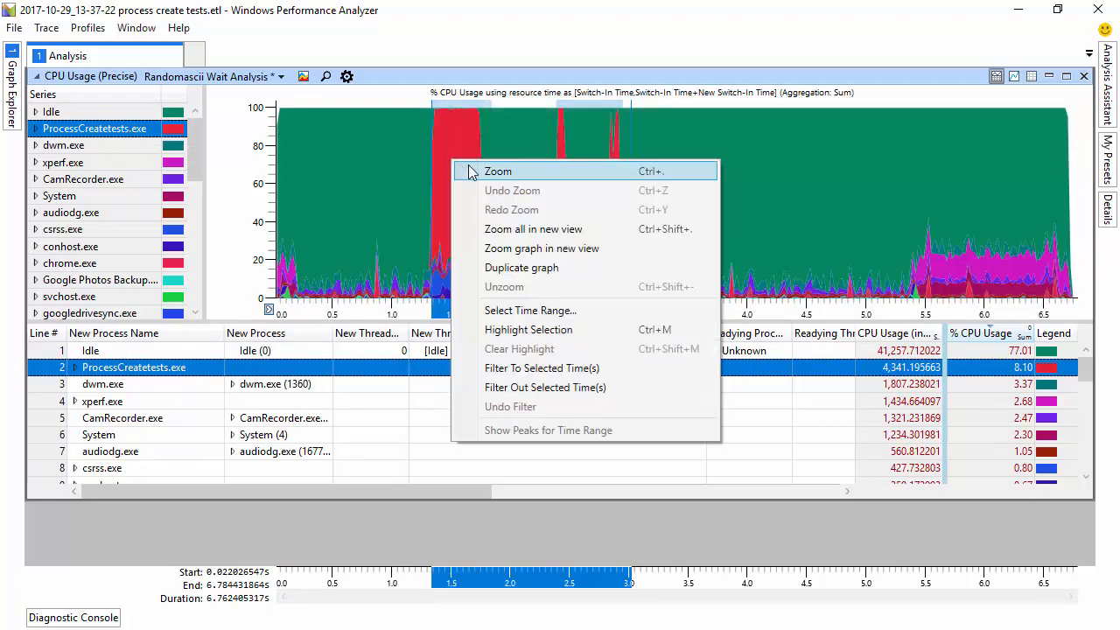
Zoom the stacked CPU graph to the destruction range, about 1.33–3.02 s
left_click(497, 172)
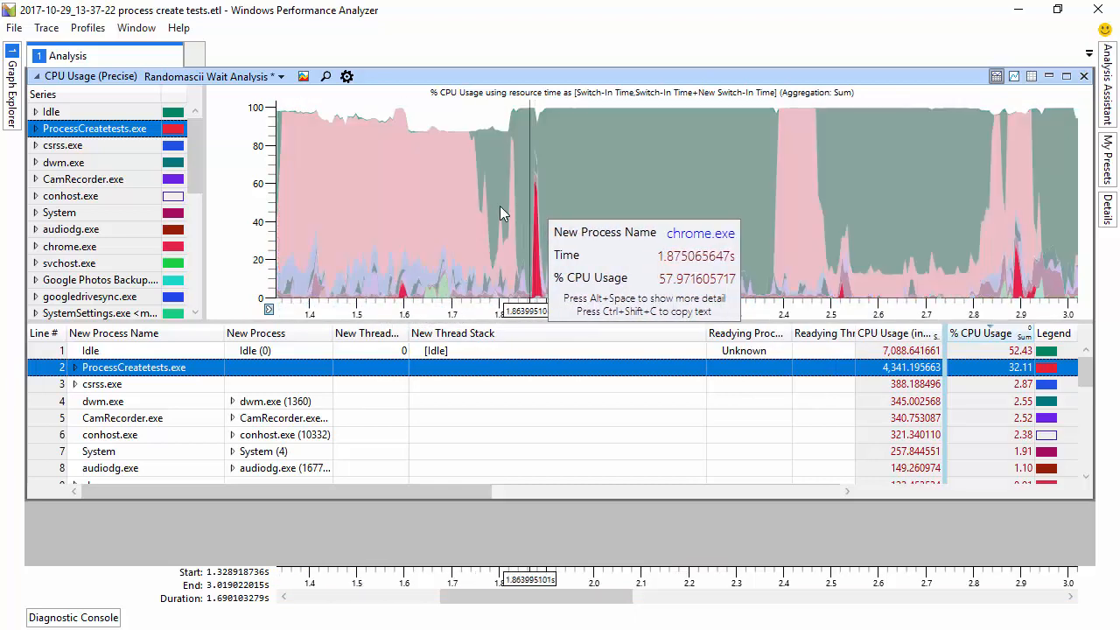
mouse_move(386, 207)
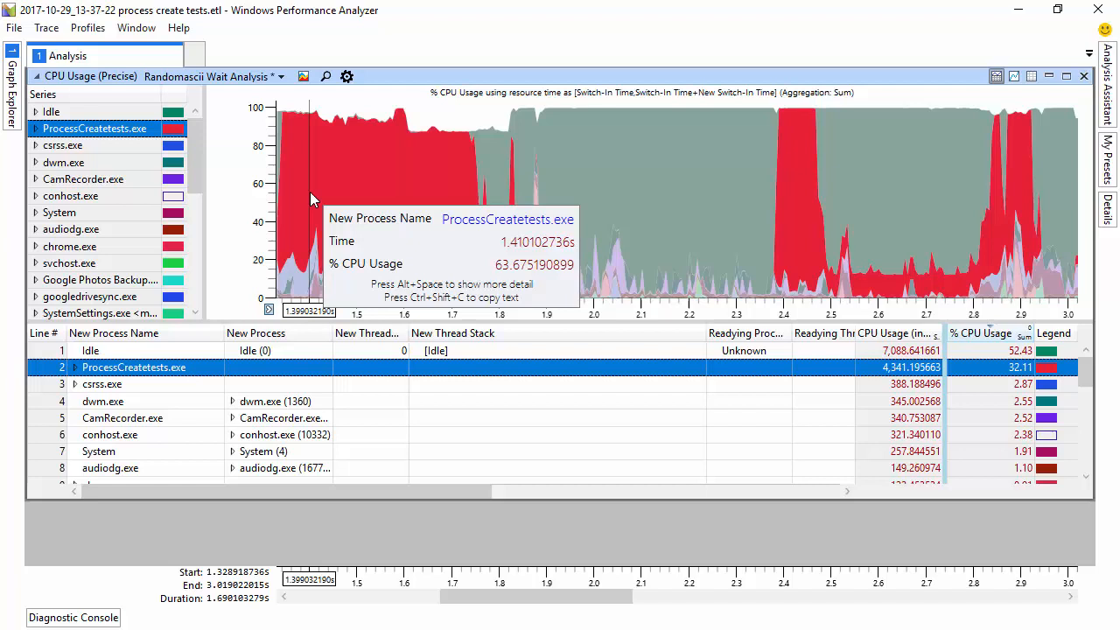
mouse_move(539, 234)
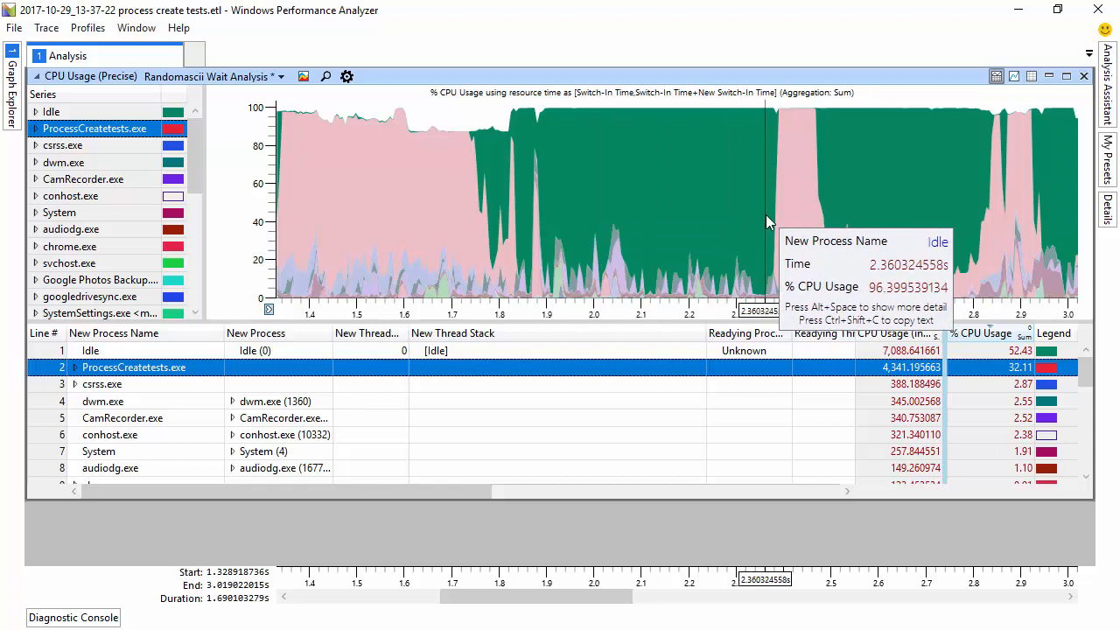
mouse_move(787, 229)
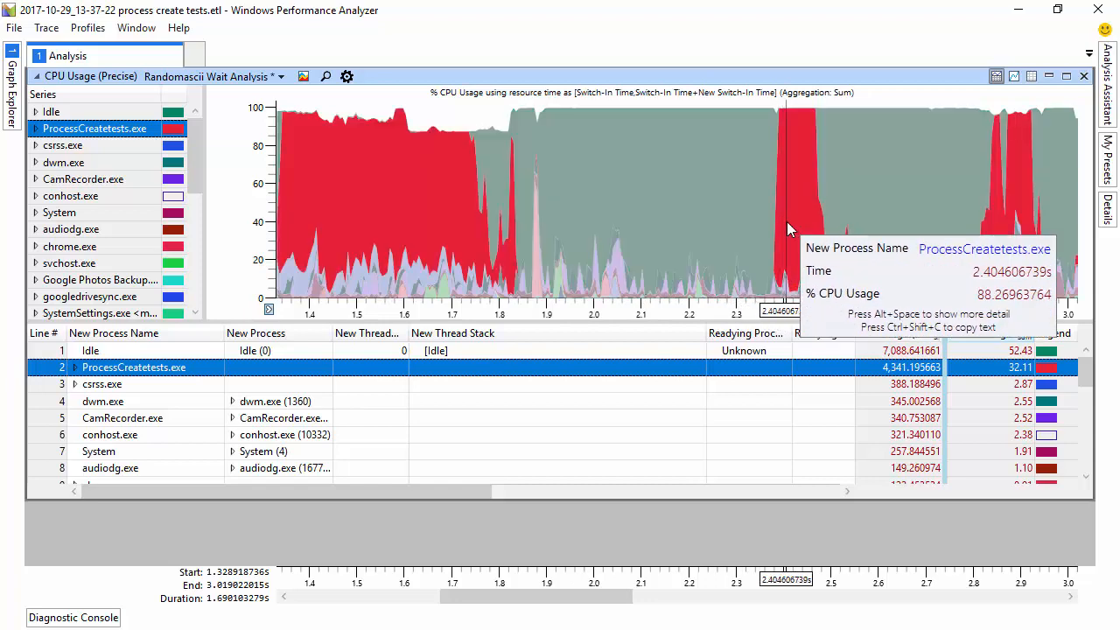
mouse_move(1011, 249)
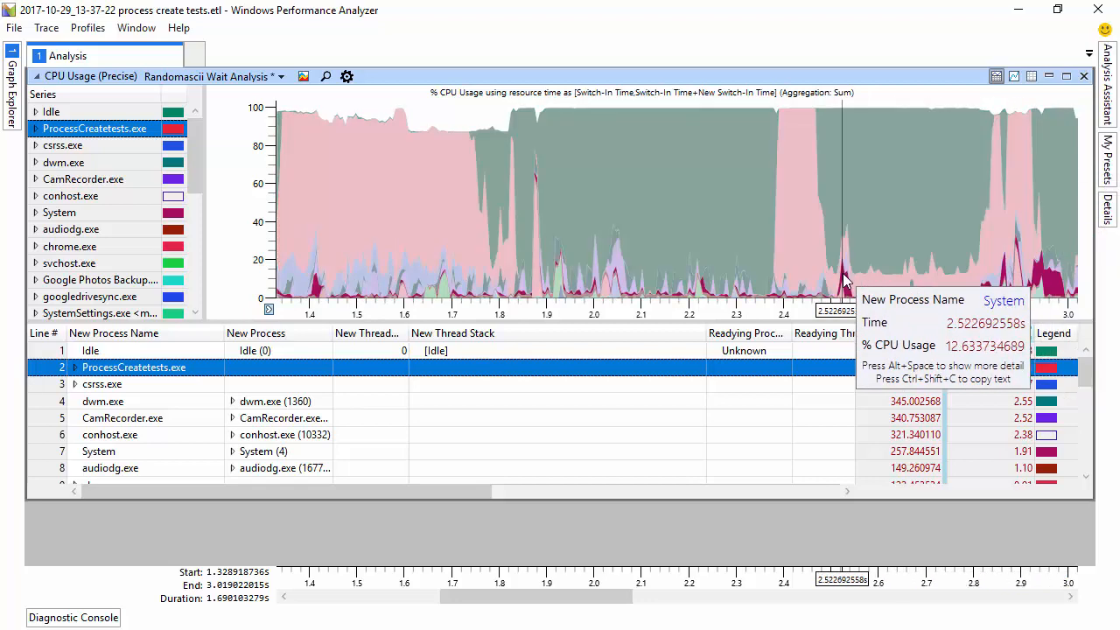
mouse_move(884, 283)
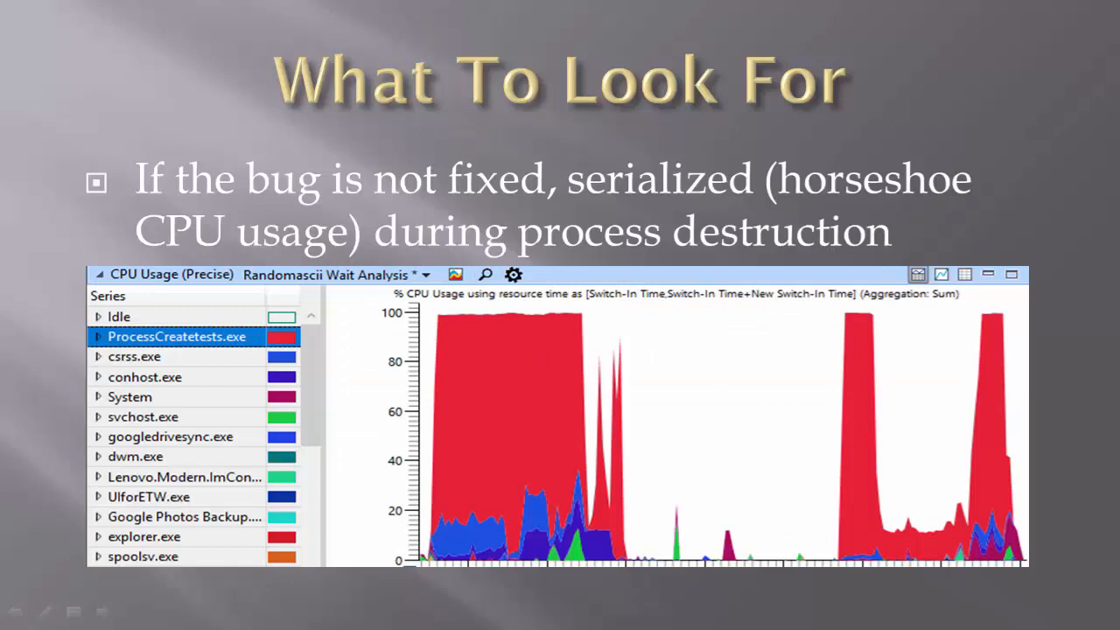
mouse_move(830, 409)
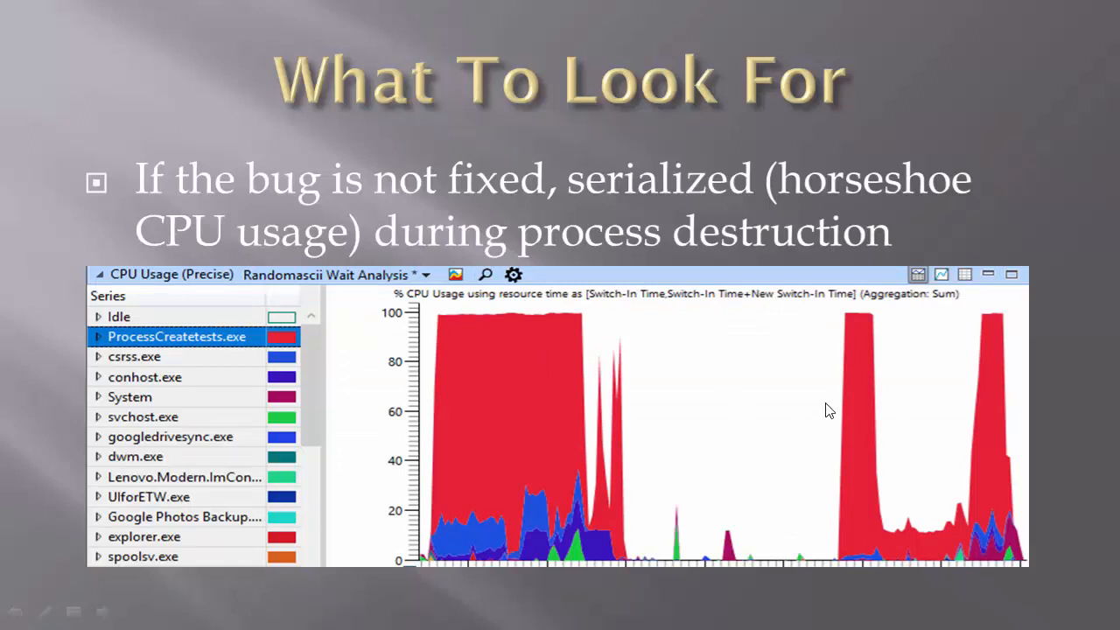
mouse_move(854, 533)
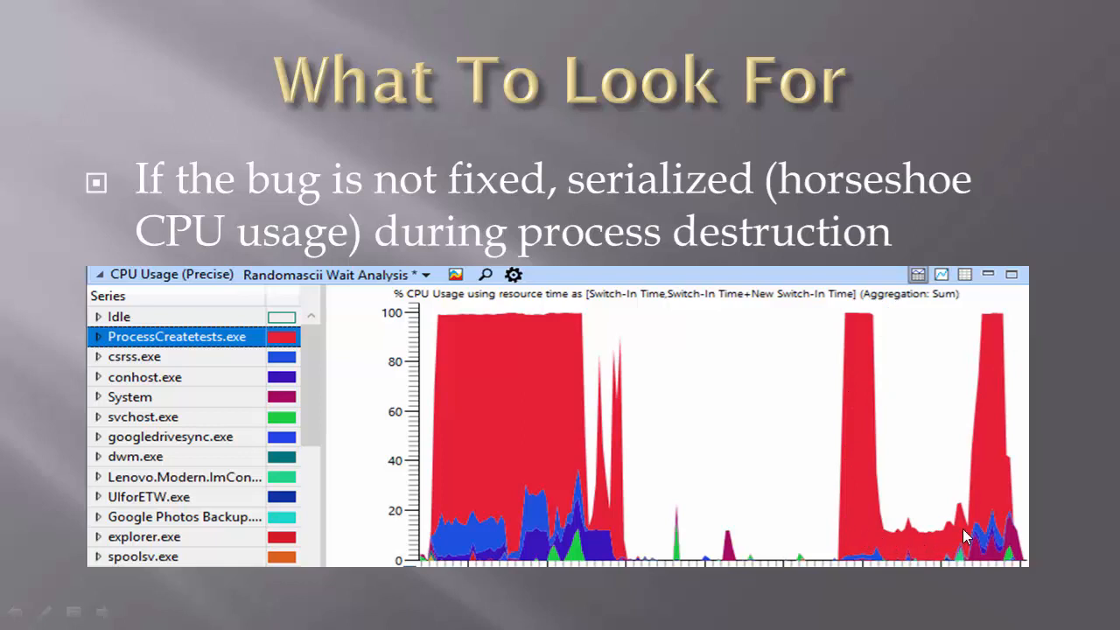
Advance to the What To Look For slide showing CPU-bound destruction once fixed
key("right")
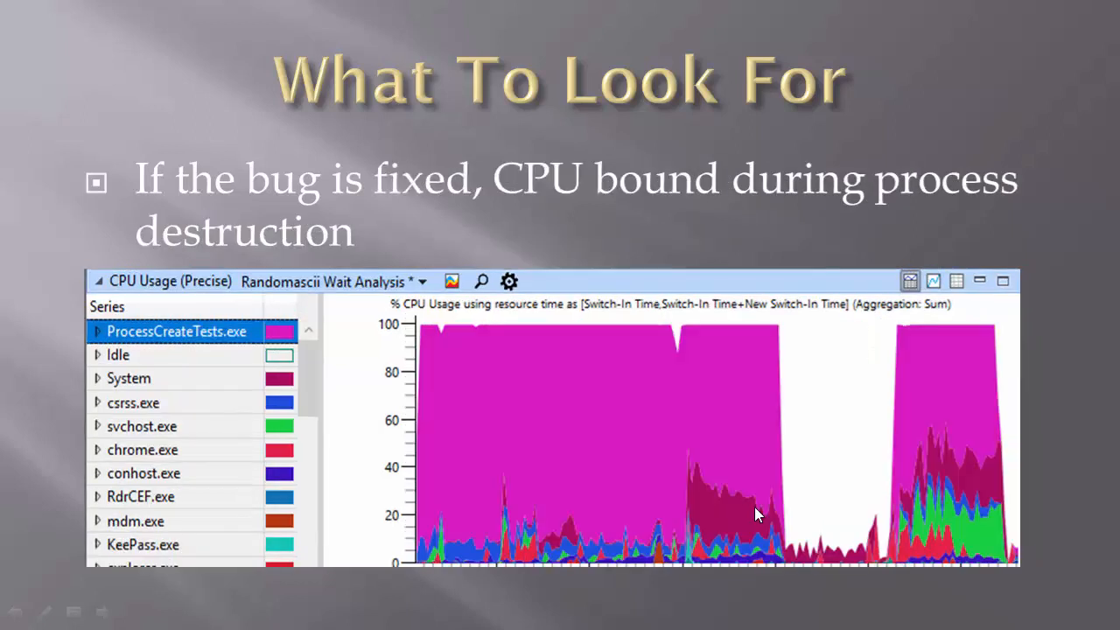
mouse_move(918, 500)
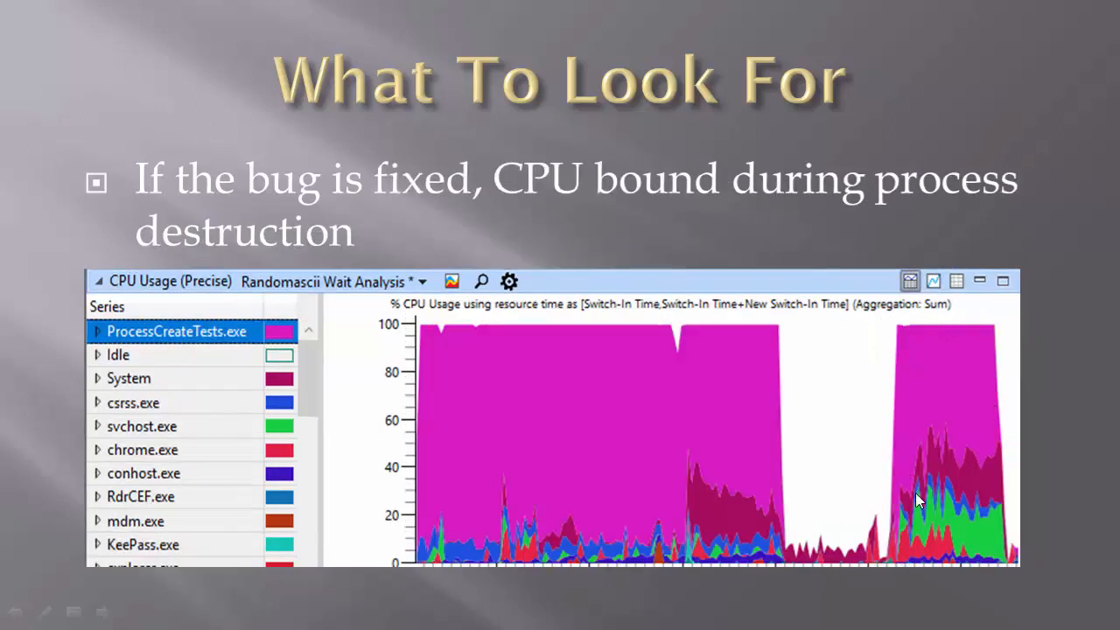